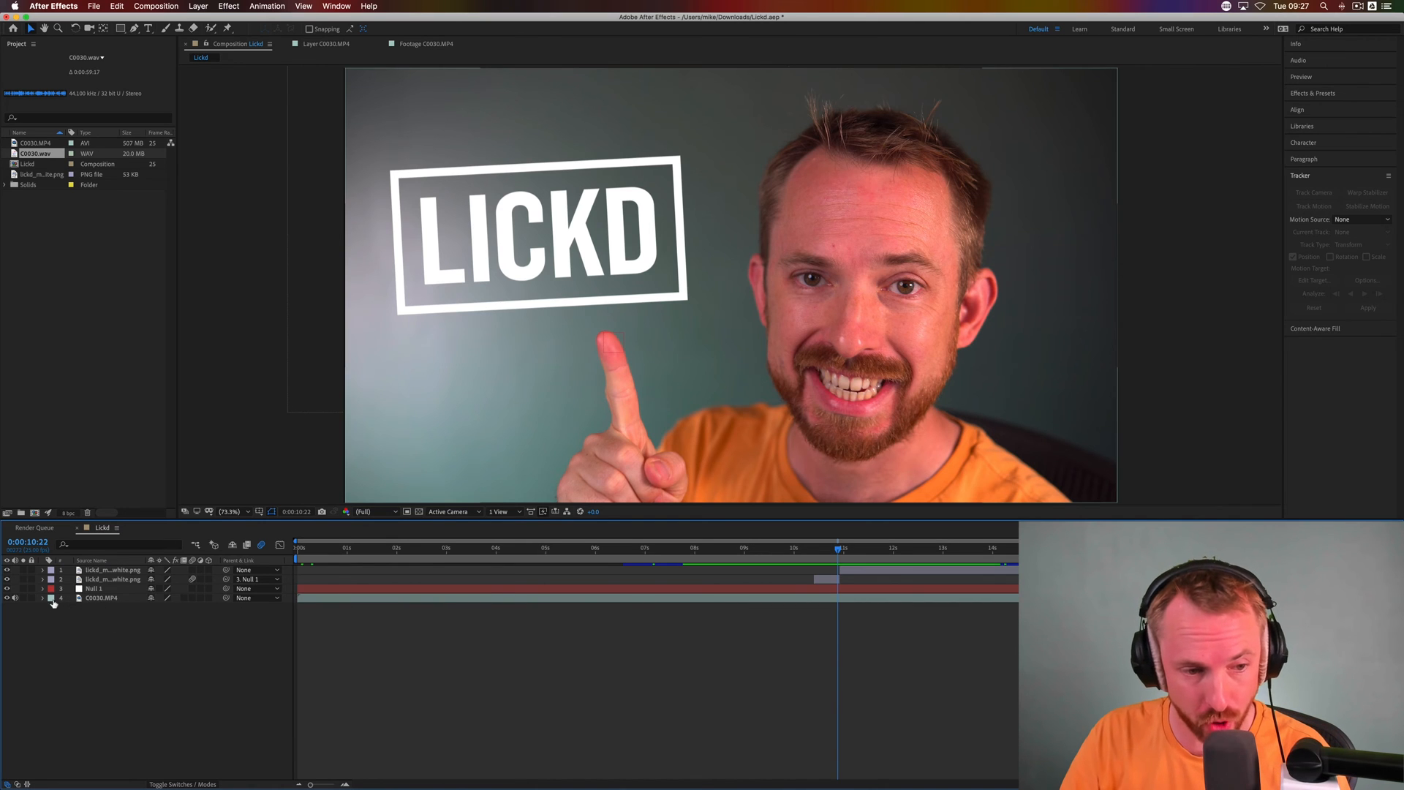
- Twirl open C0030.MP4's Audio > Waveform properties to show its waveform
left_click(51, 598)
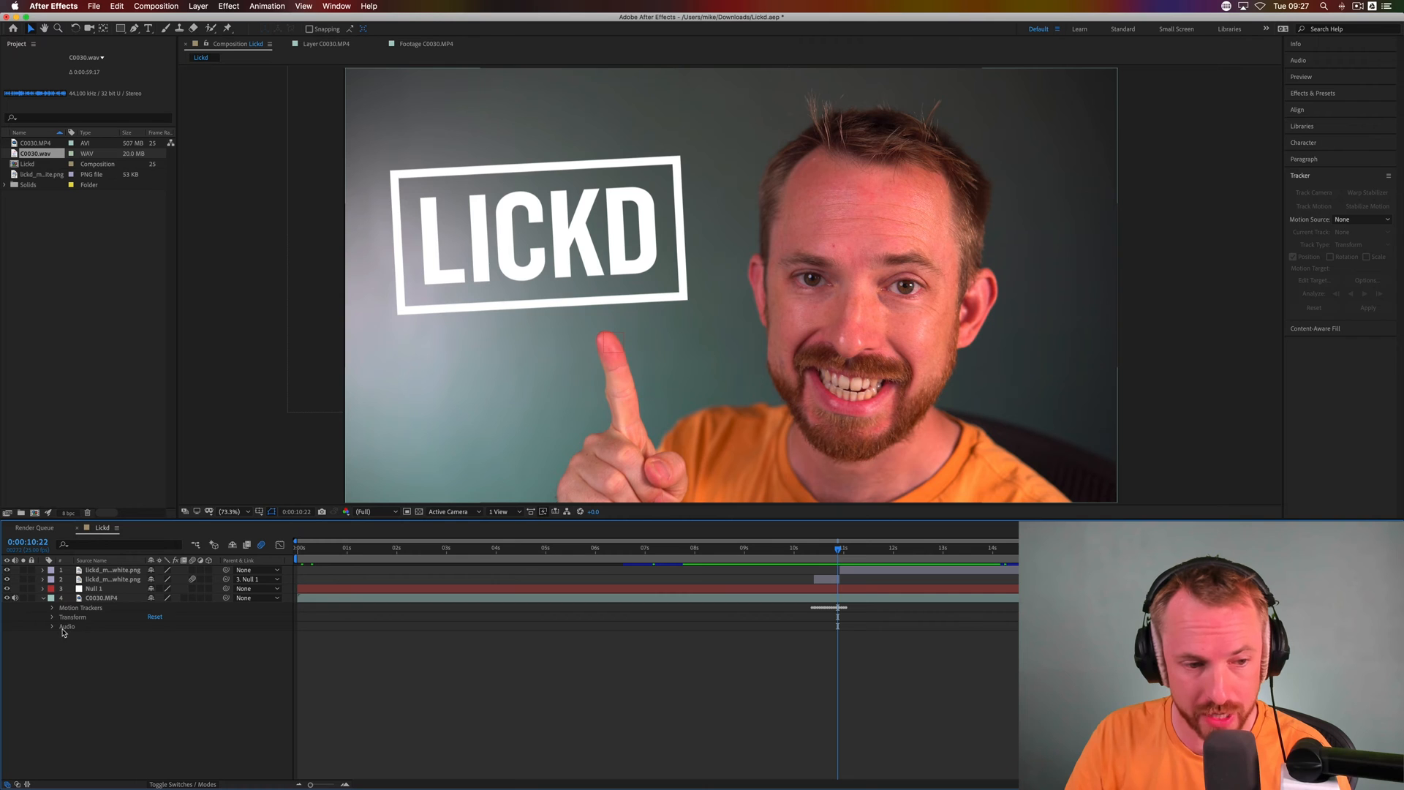
left_click(52, 626)
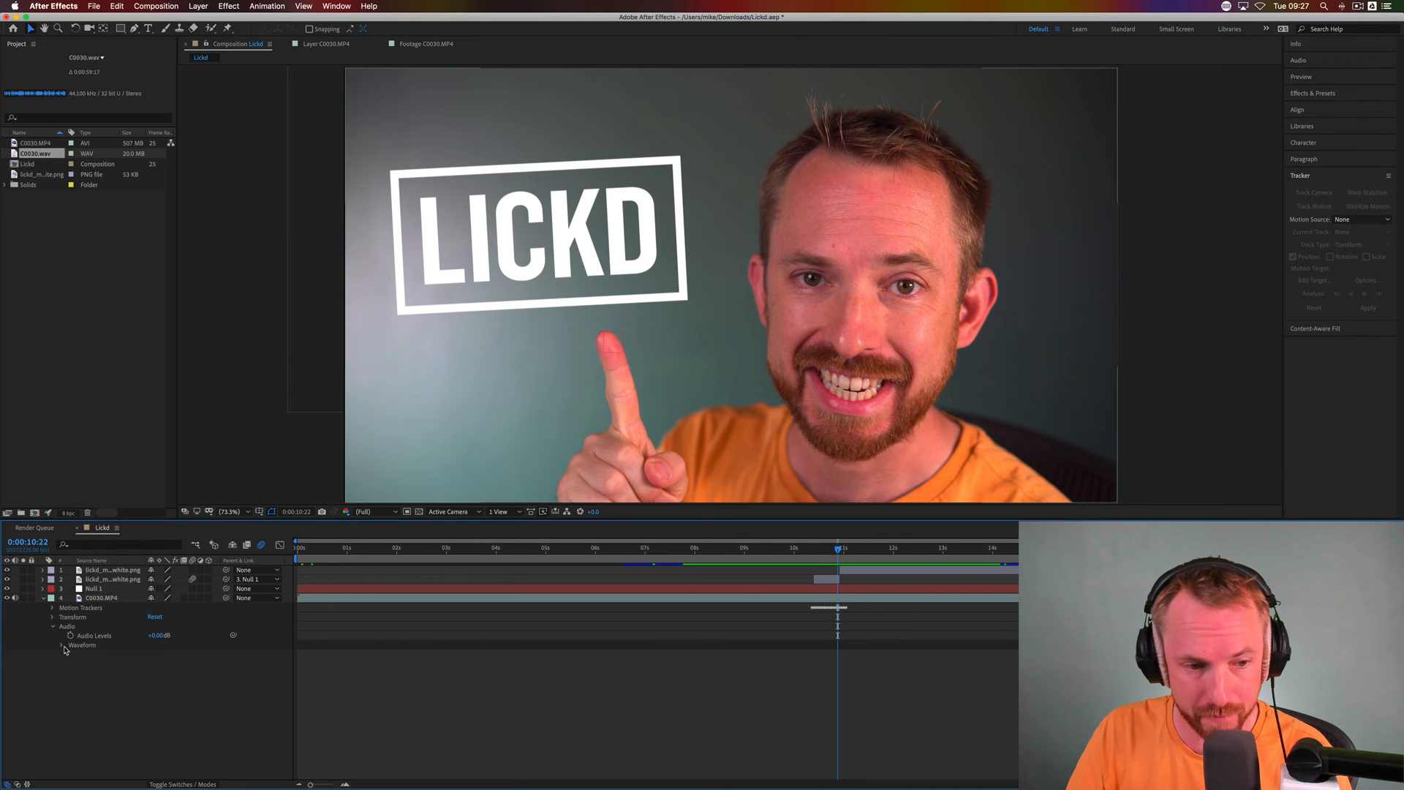
left_click(60, 644)
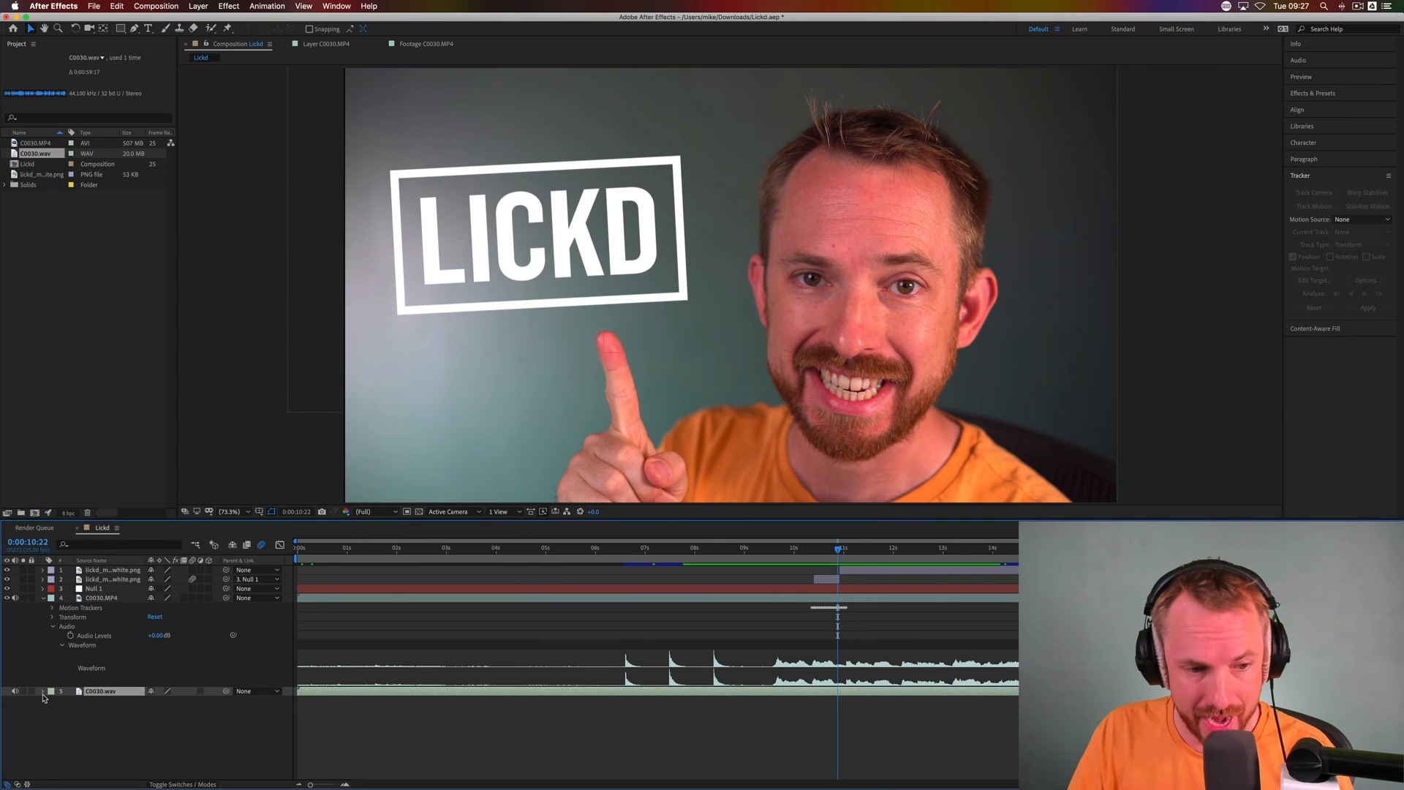
- Reveal the C0030.wav layer's audio waveform below the camera clip's waveform
left_click(51, 700)
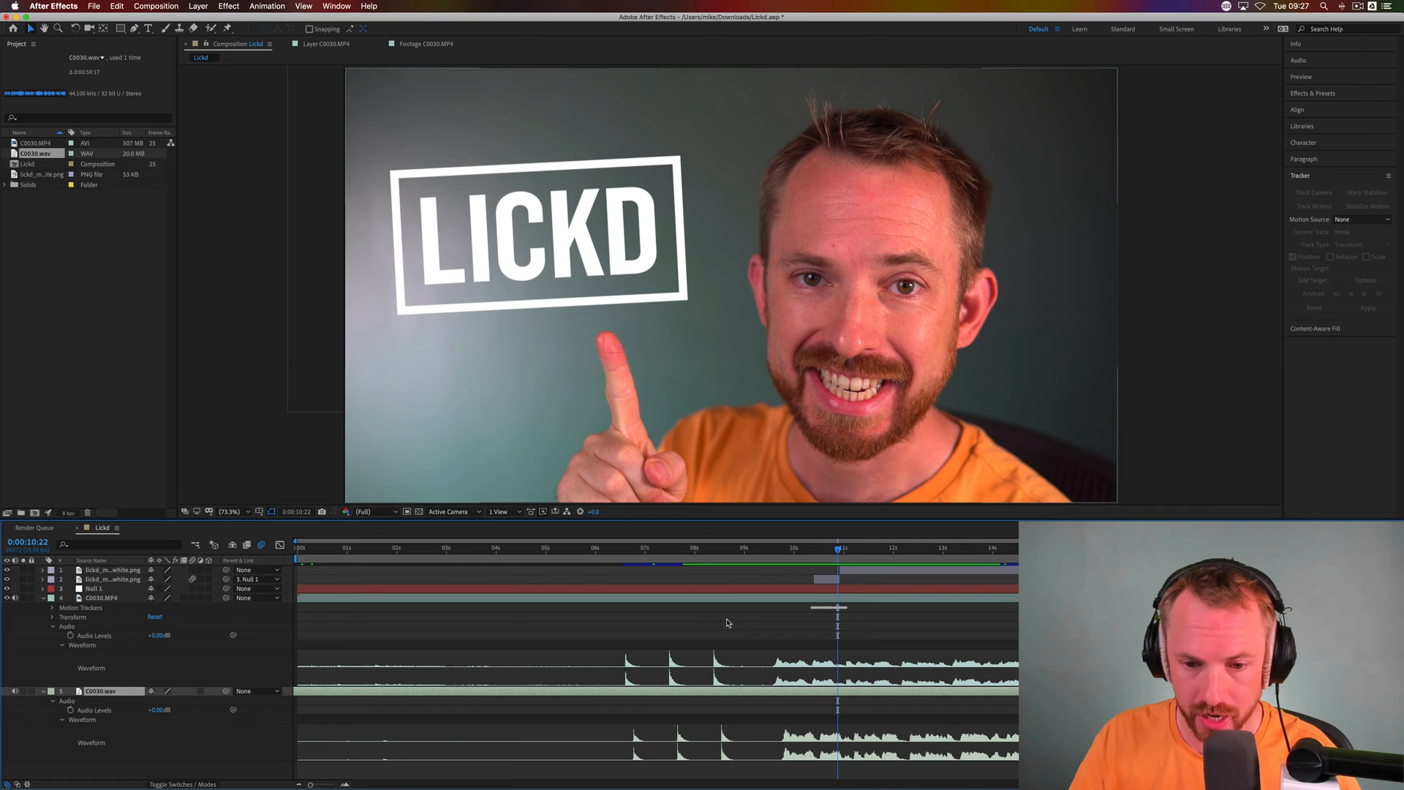
left_click(703, 547)
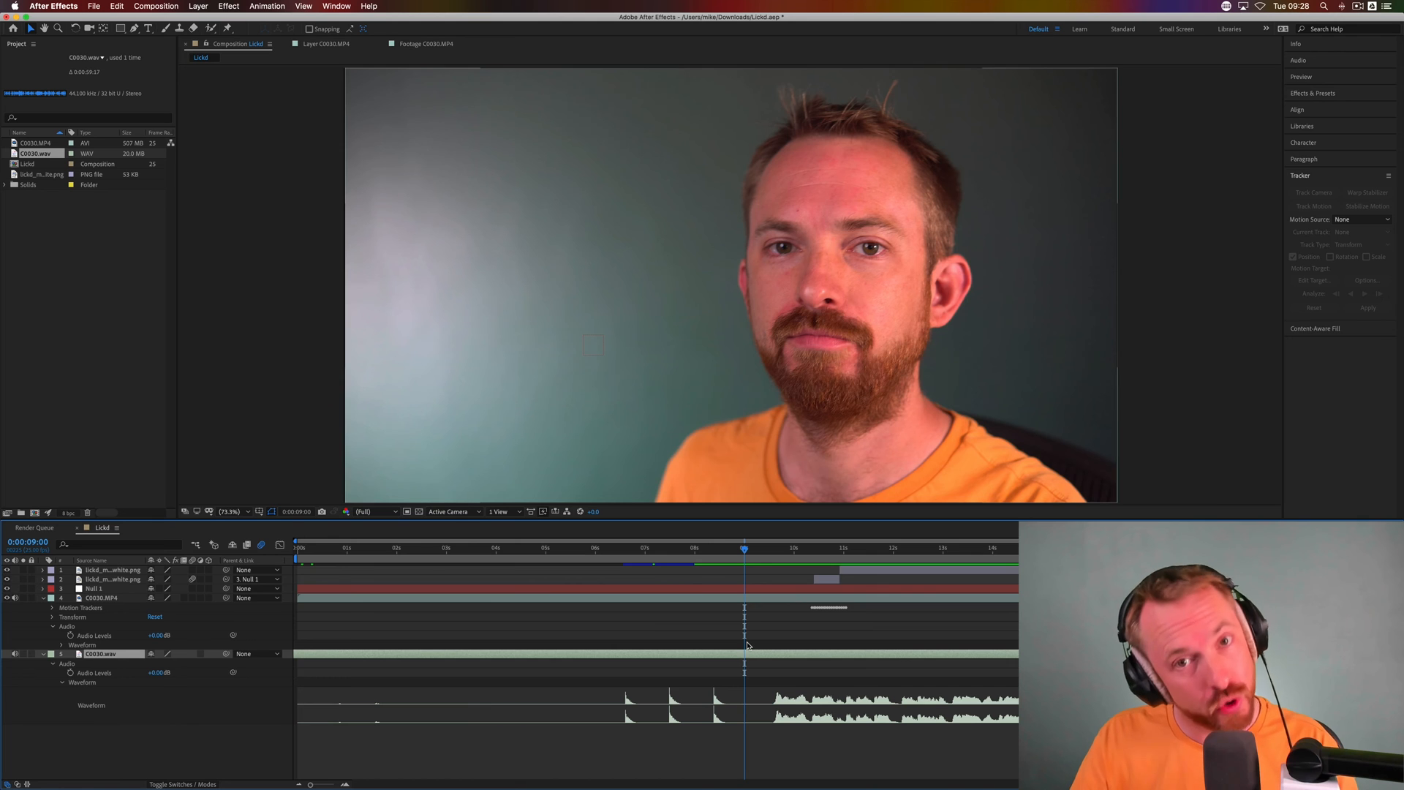
mouse_move(741, 645)
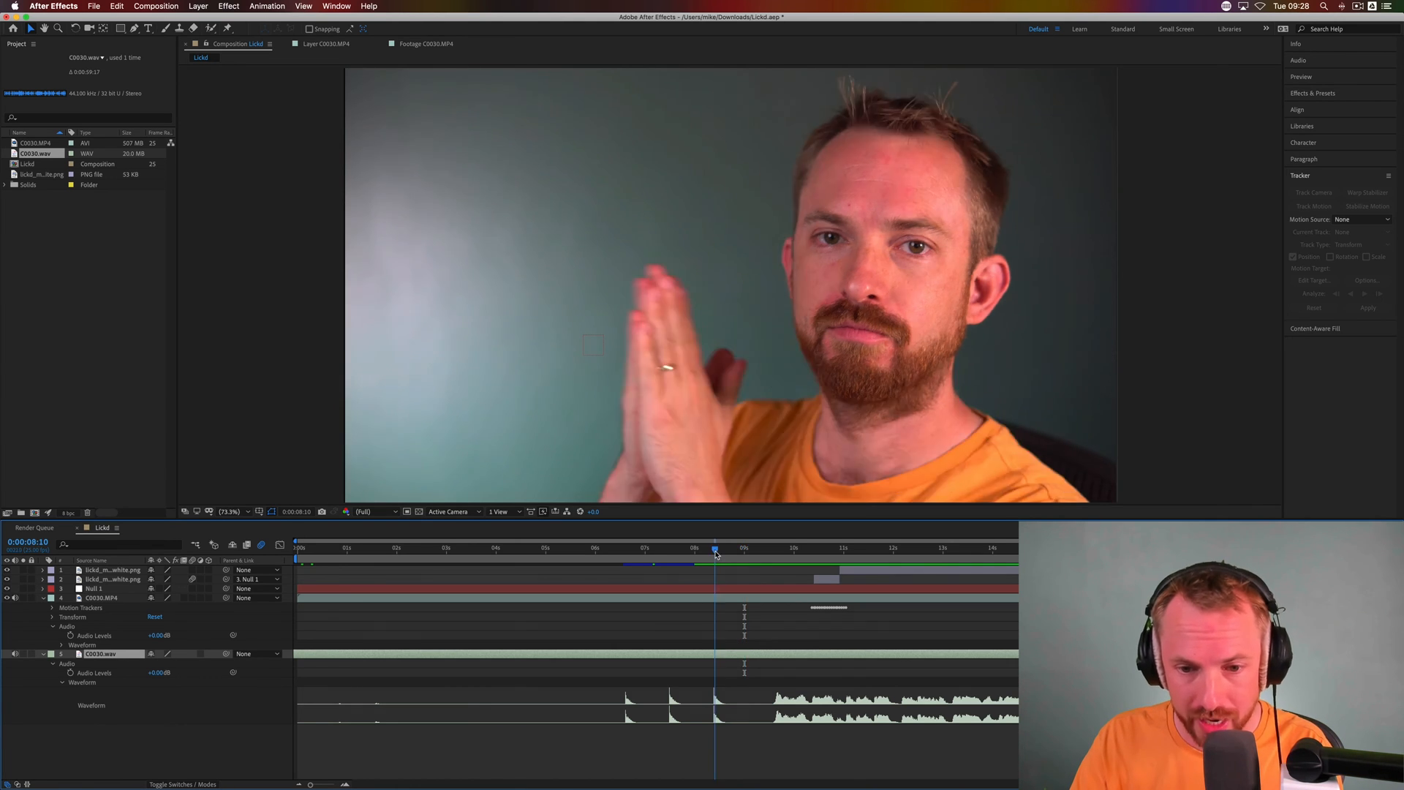
- Scrub the current-time indicator to the clap frames near 0:00:08:10
left_click_drag(714, 547, 710, 547)
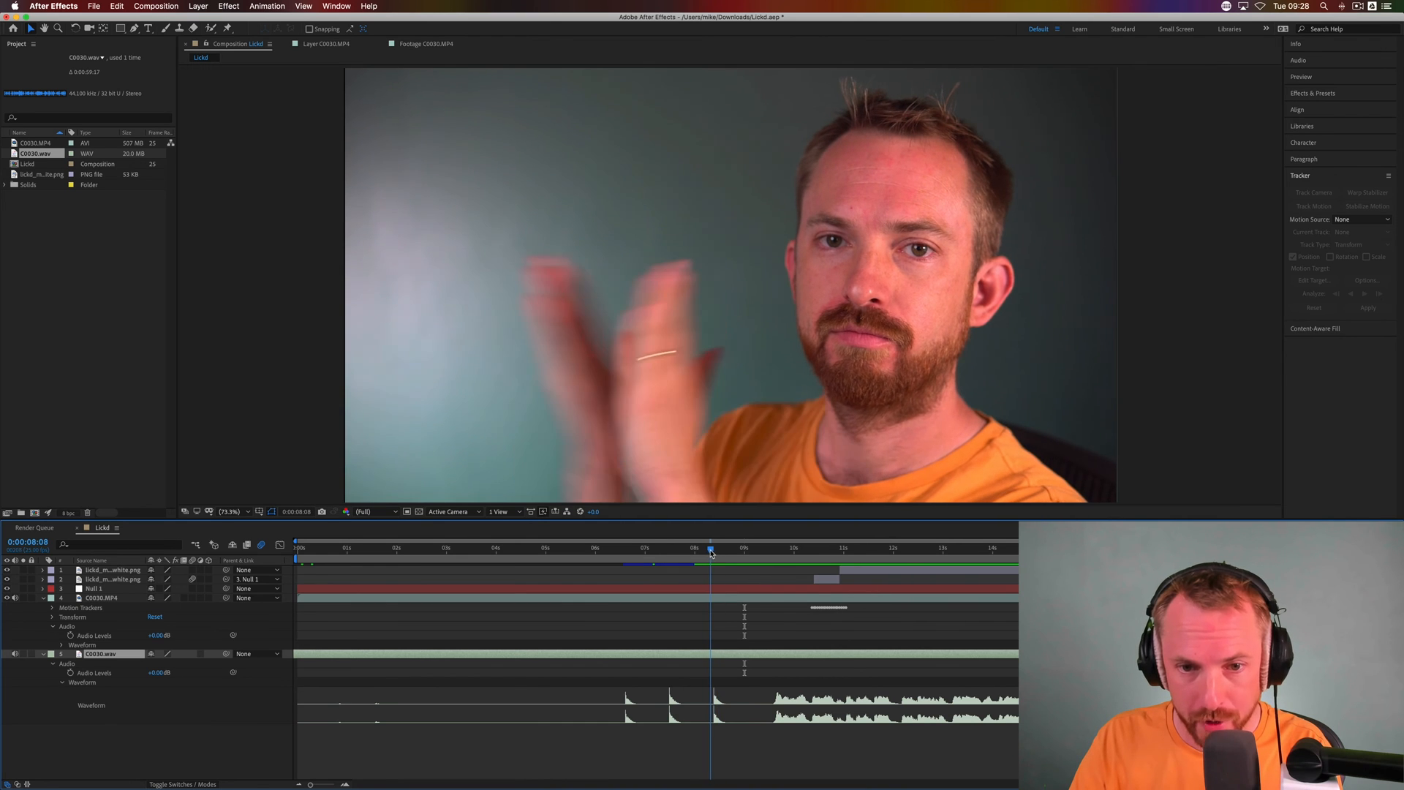